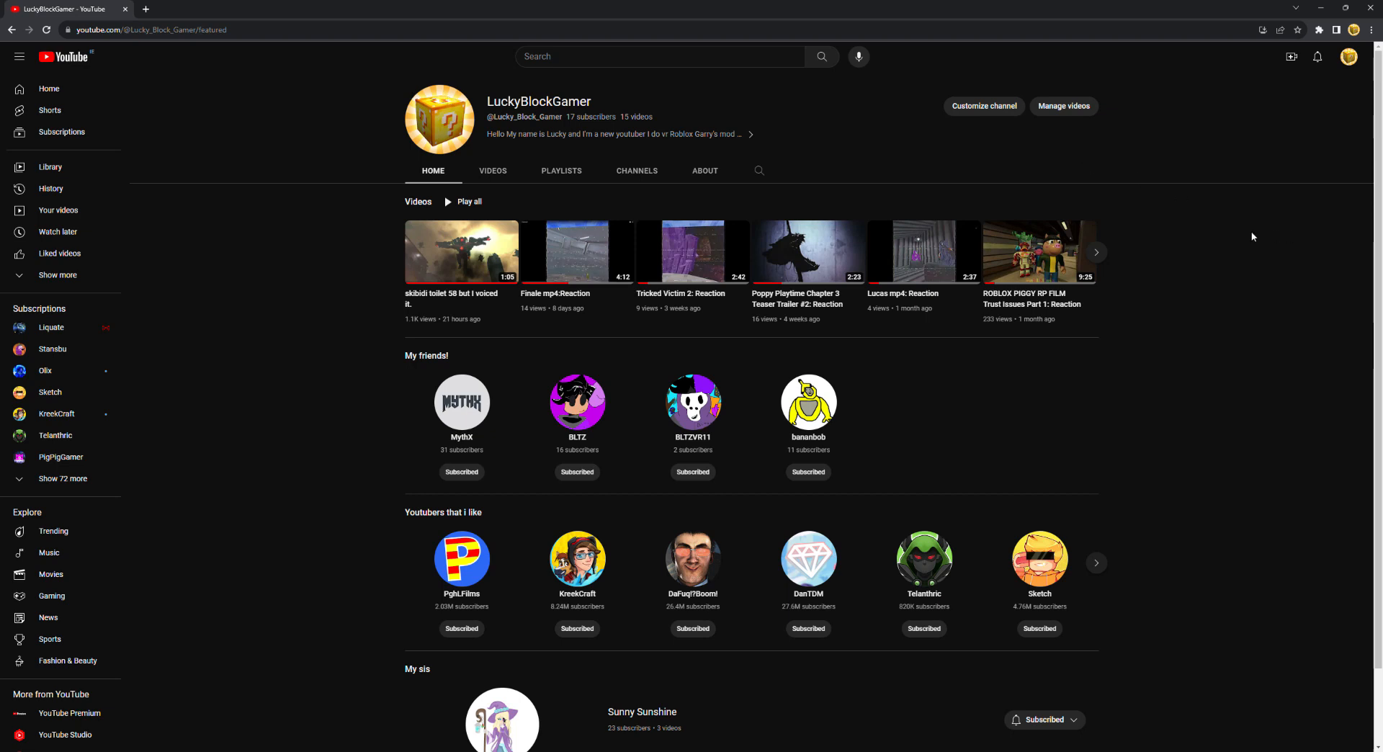
mouse_move(1290, 237)
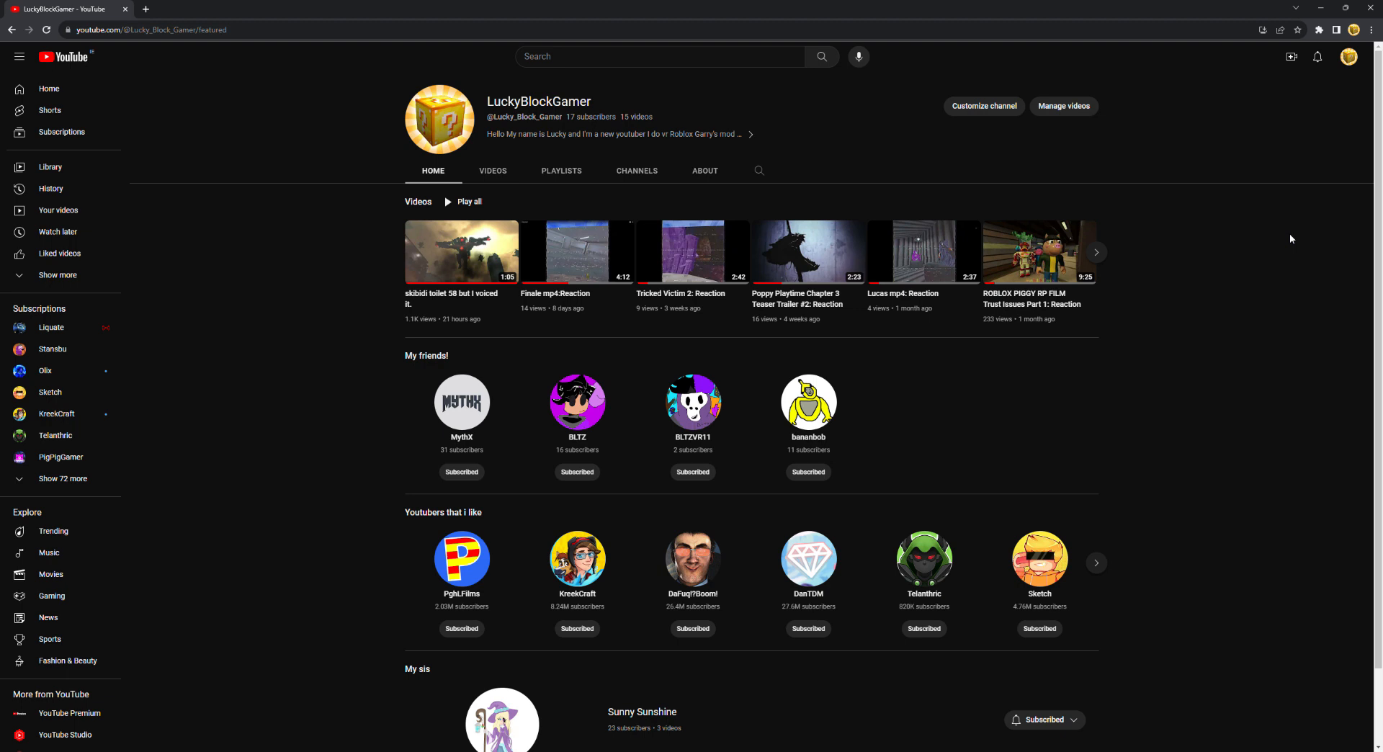
mouse_move(1325, 98)
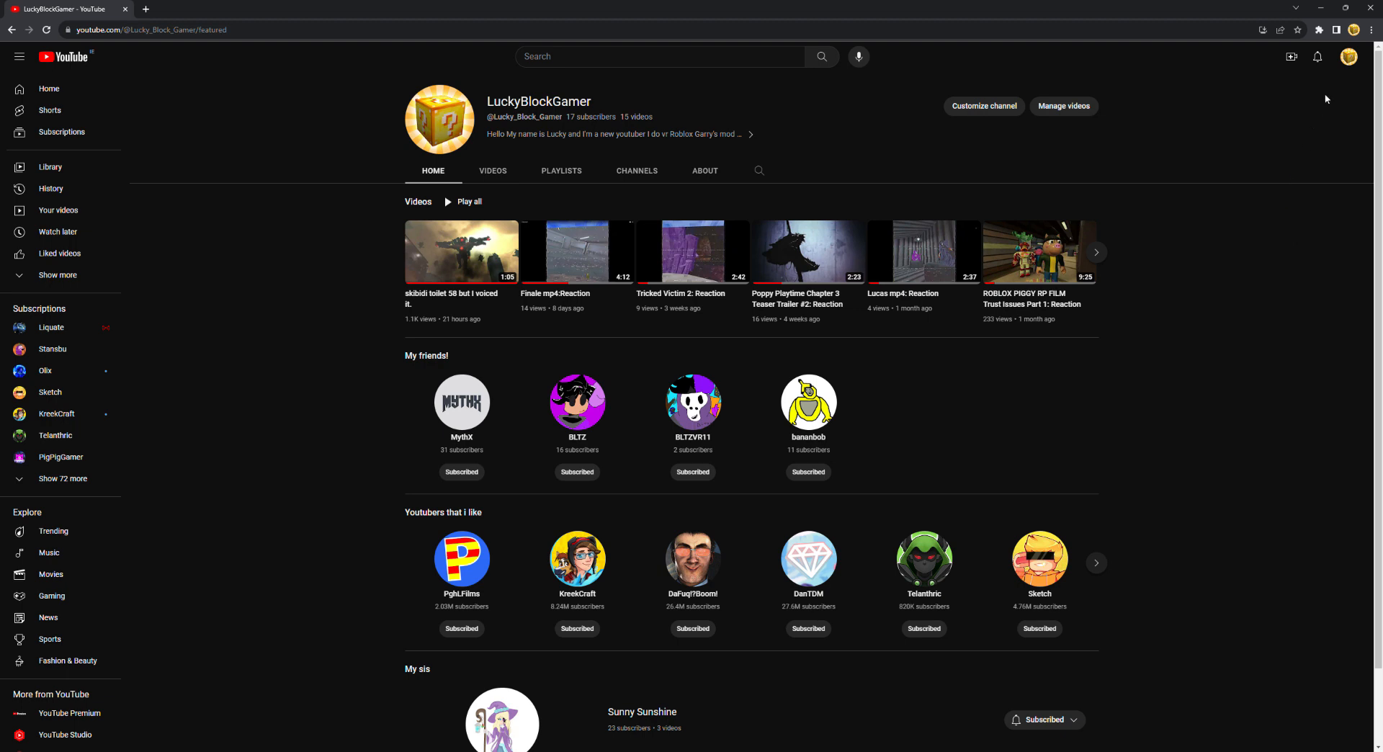